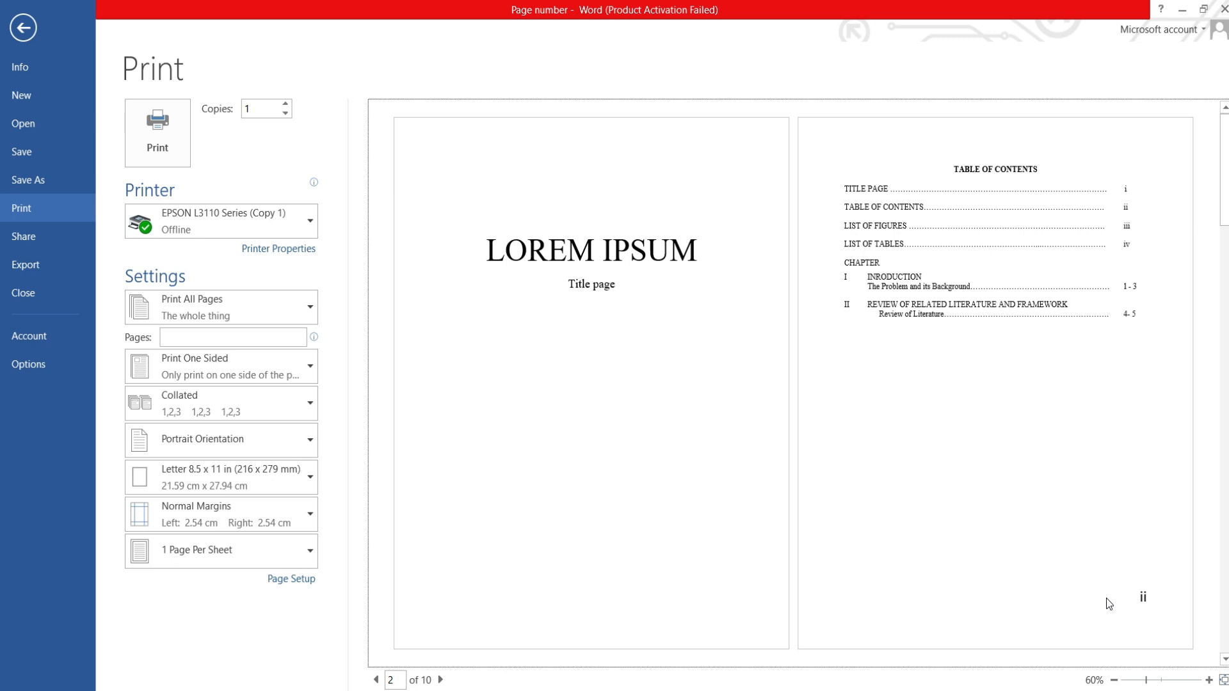
{"action": "mouse_move", "coordinate": [1078, 605]}
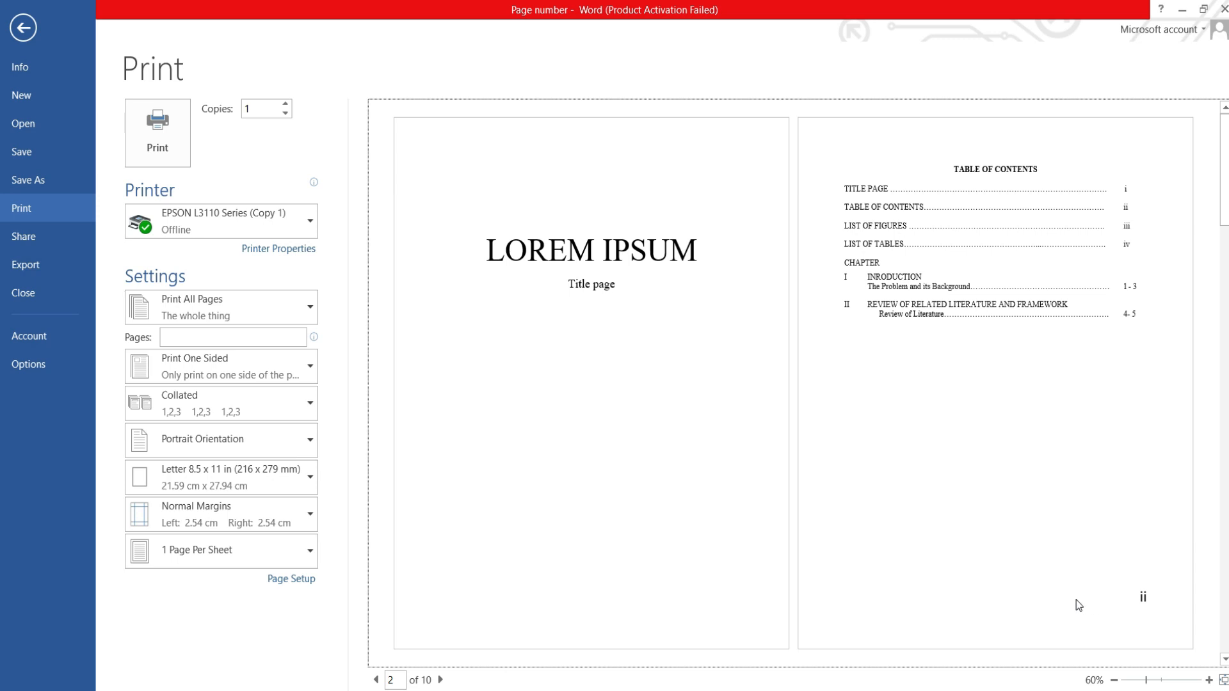
{"action": "mouse_move", "coordinate": [625, 305]}
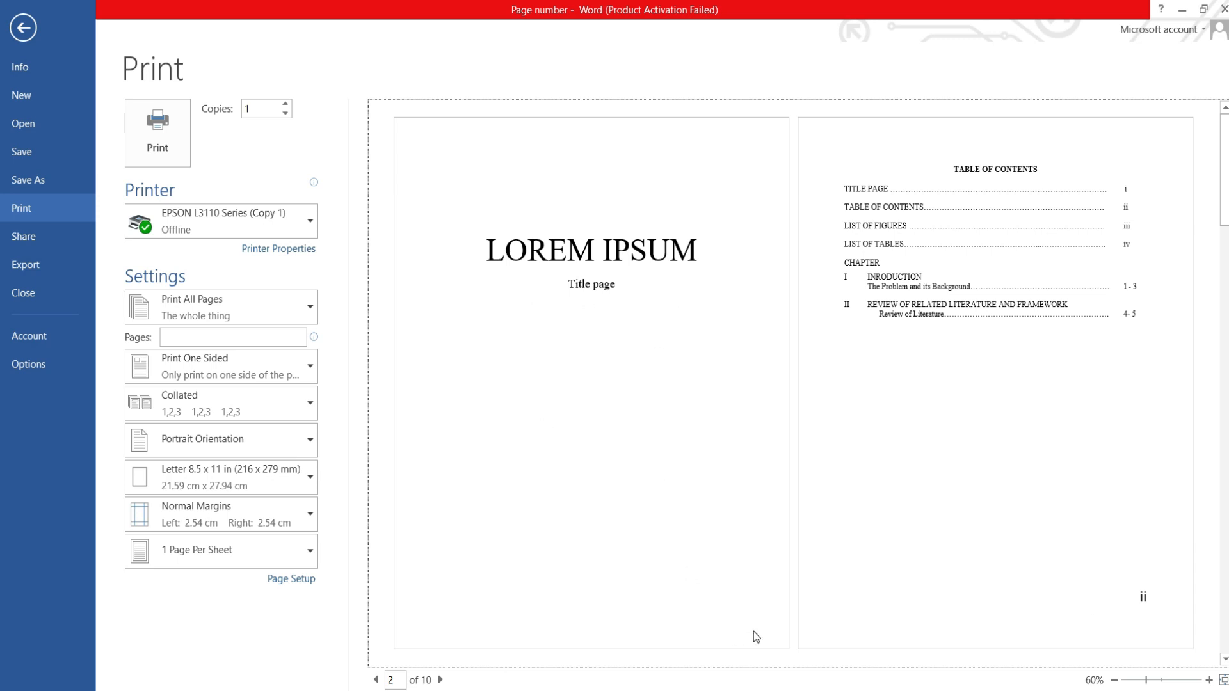
{"action": "mouse_move", "coordinate": [1114, 586]}
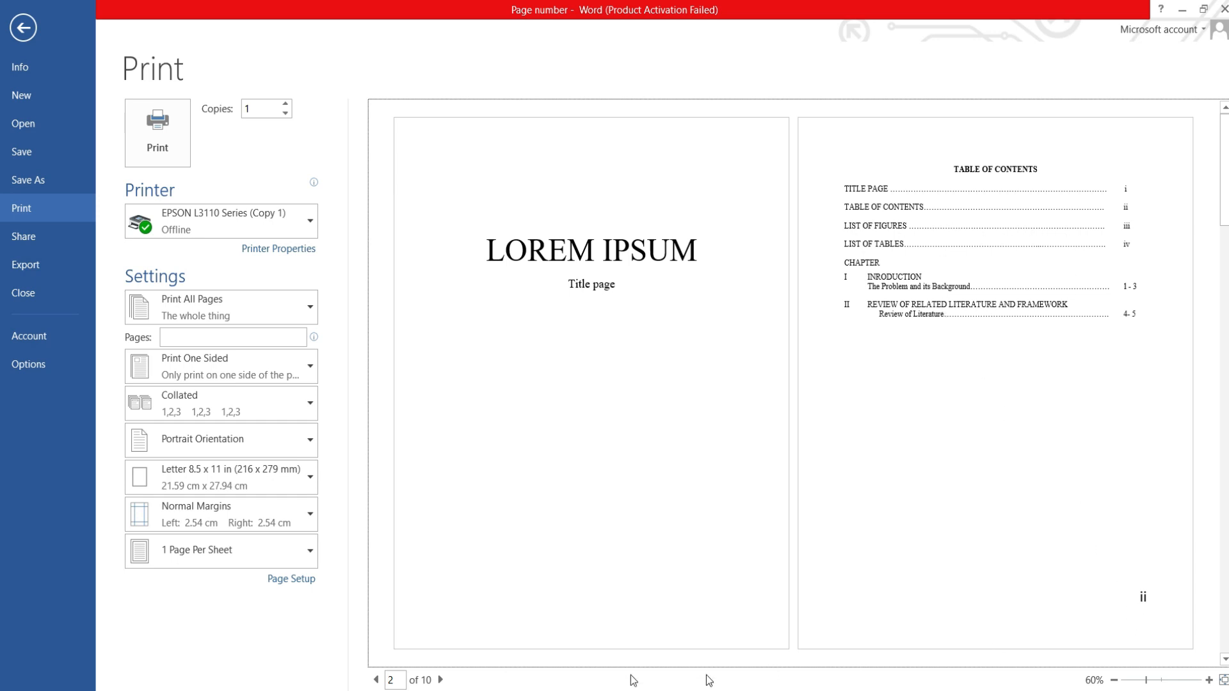
- Leave Print preview of the title and contents pages using the backstage back arrow
{"action": "left_click", "coordinate": [439, 680]}
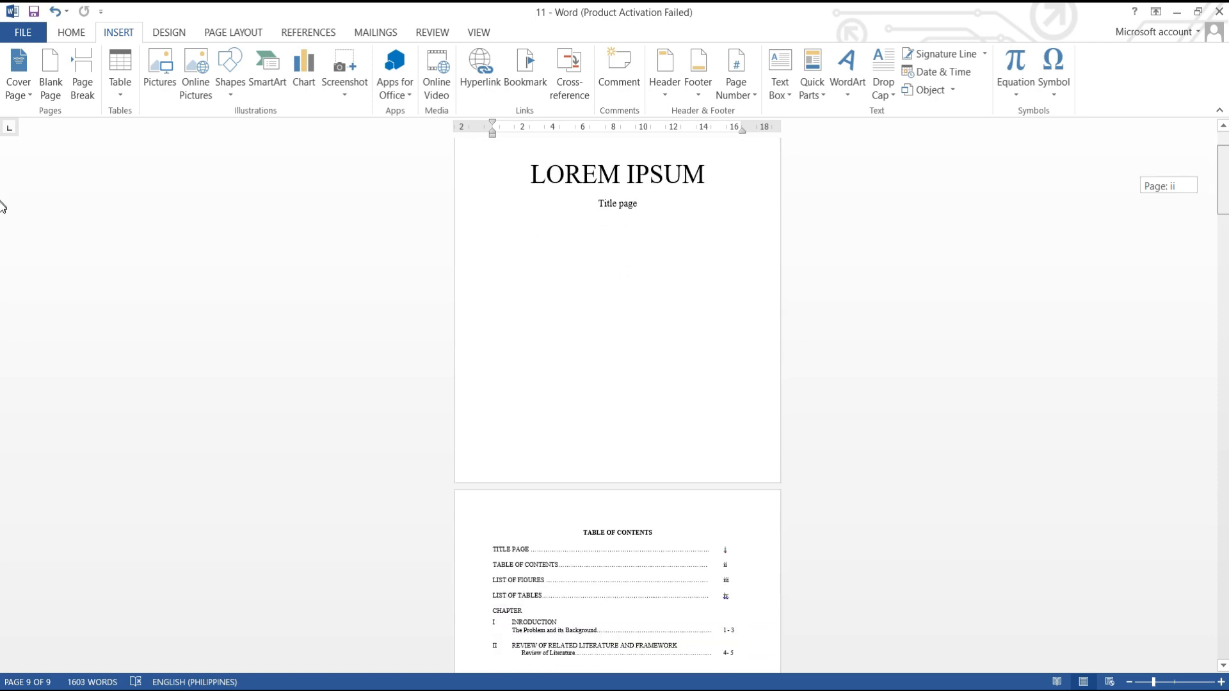
- Scroll to the Table of Contents page, show Page Layout options, and place the cursor before its heading
{"action": "scroll", "scroll_direction": "down", "scroll_amount": 3}
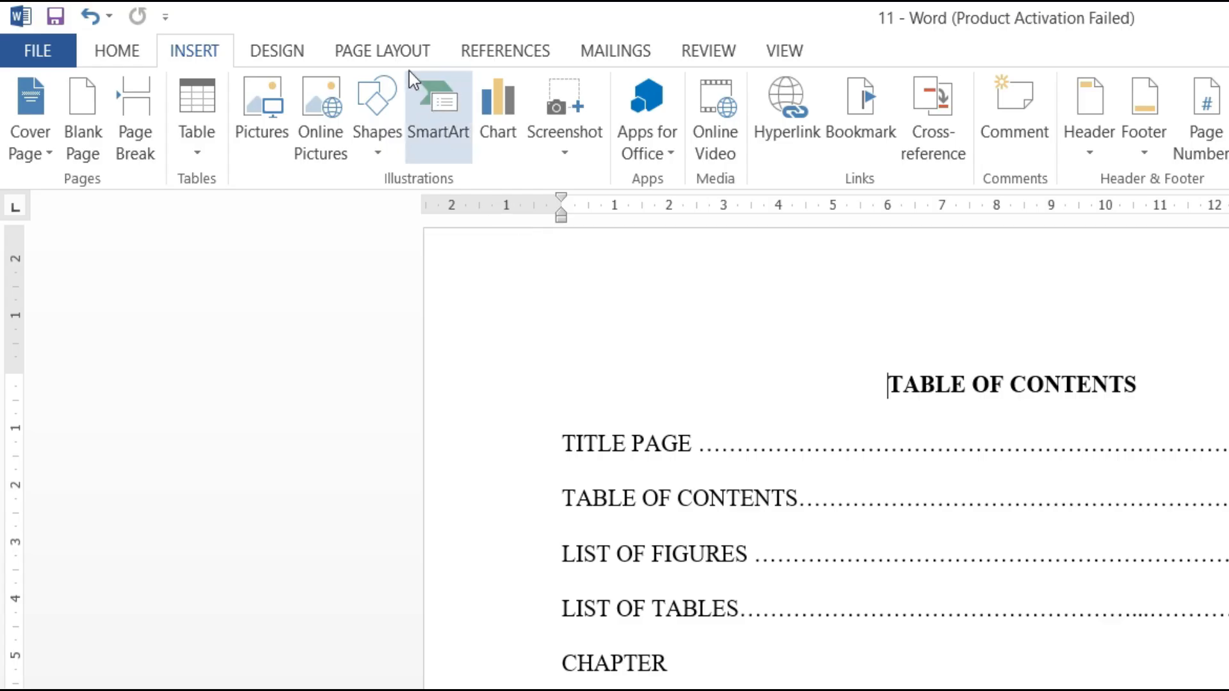
{"action": "left_click", "coordinate": [383, 50]}
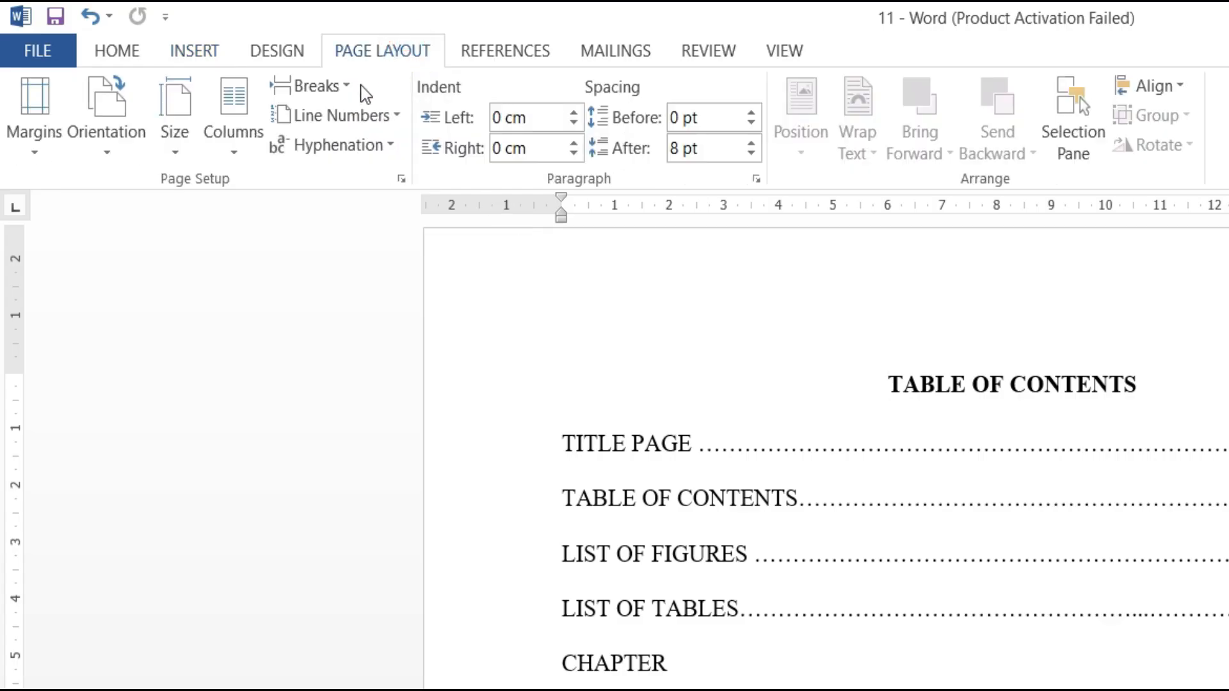
{"action": "left_click", "coordinate": [315, 85]}
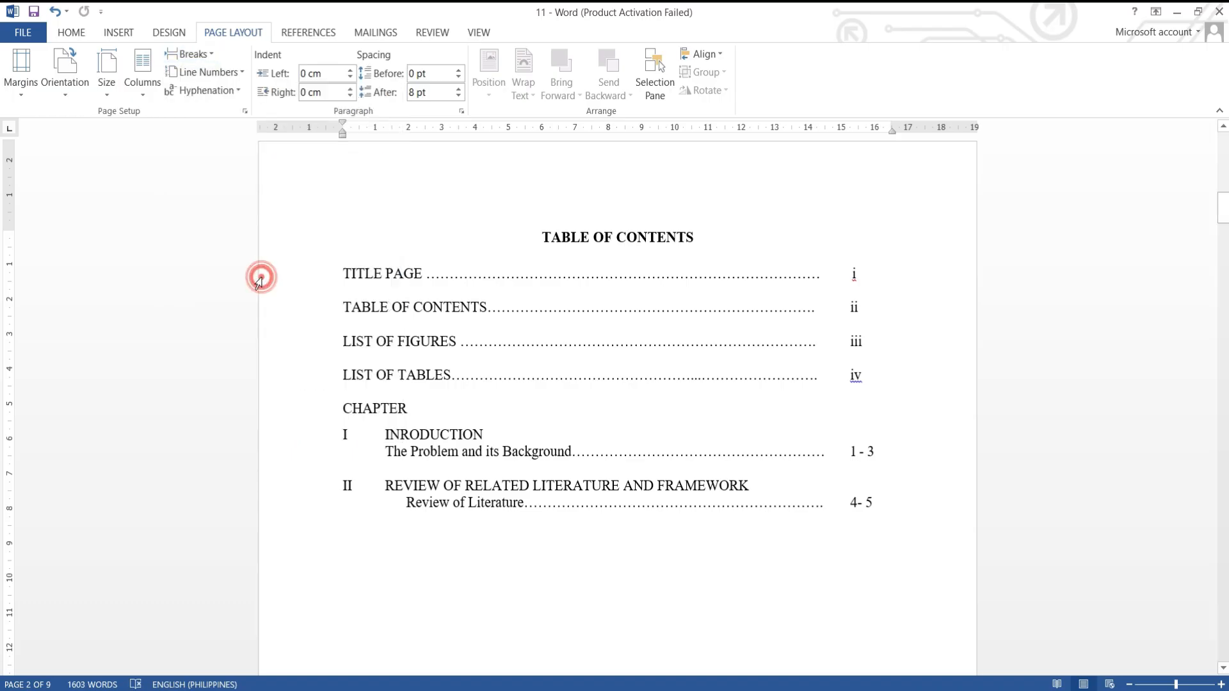
{"action": "left_click", "coordinate": [541, 237]}
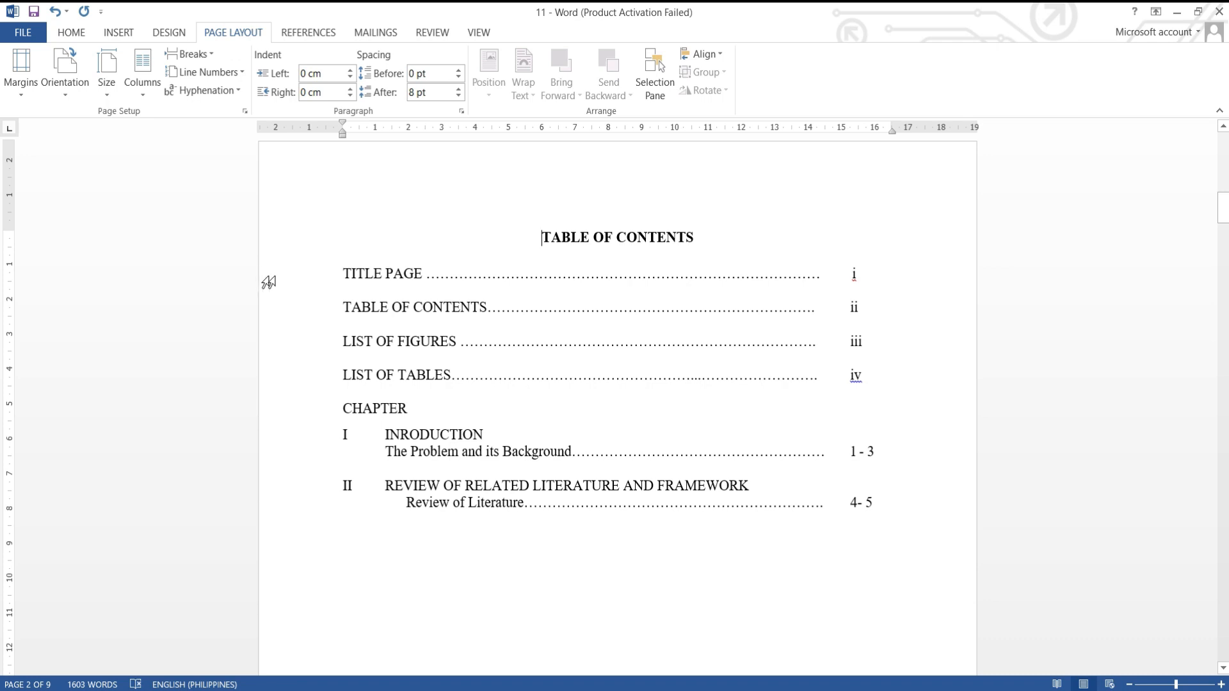
{"action": "mouse_move", "coordinate": [685, 267]}
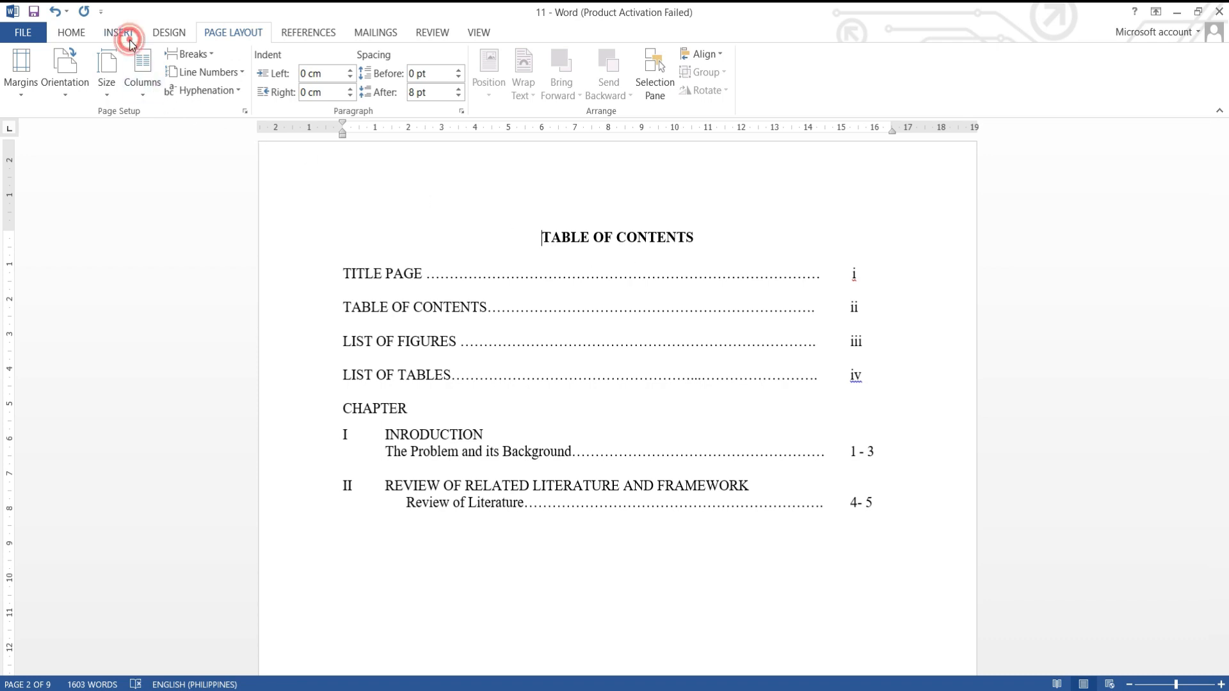
- Insert a Plain Number 2 page number centred at the bottom of the page
{"action": "left_click", "coordinate": [118, 32]}
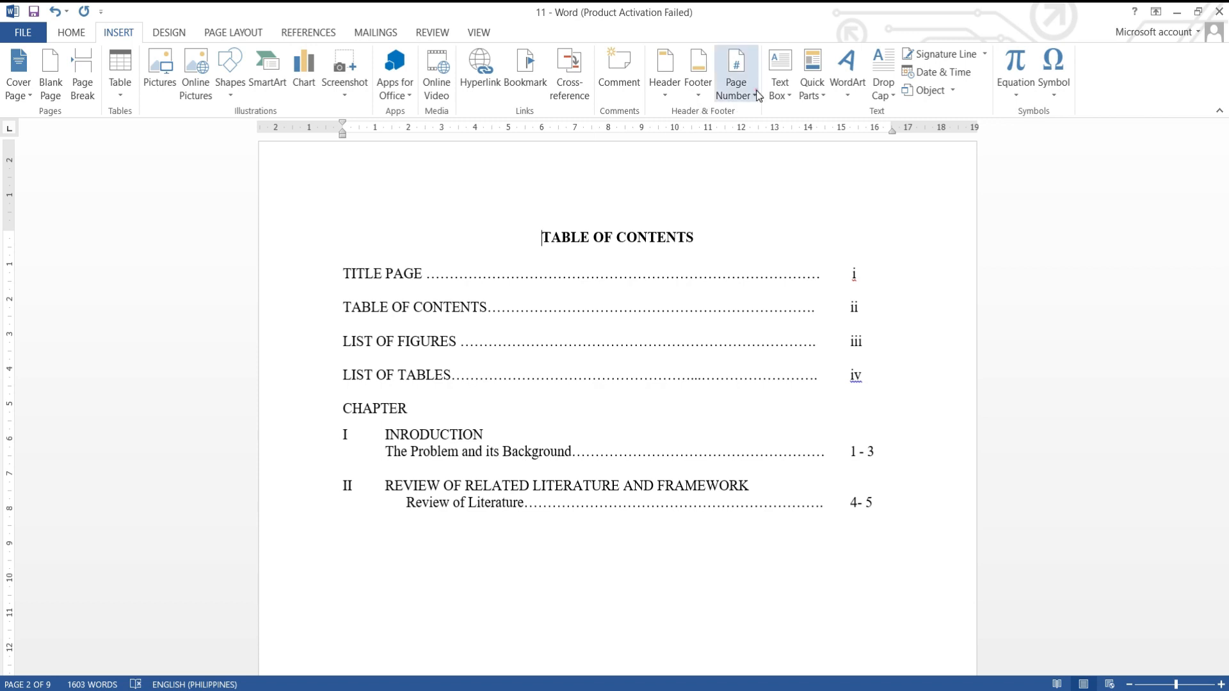
{"action": "left_click", "coordinate": [735, 71]}
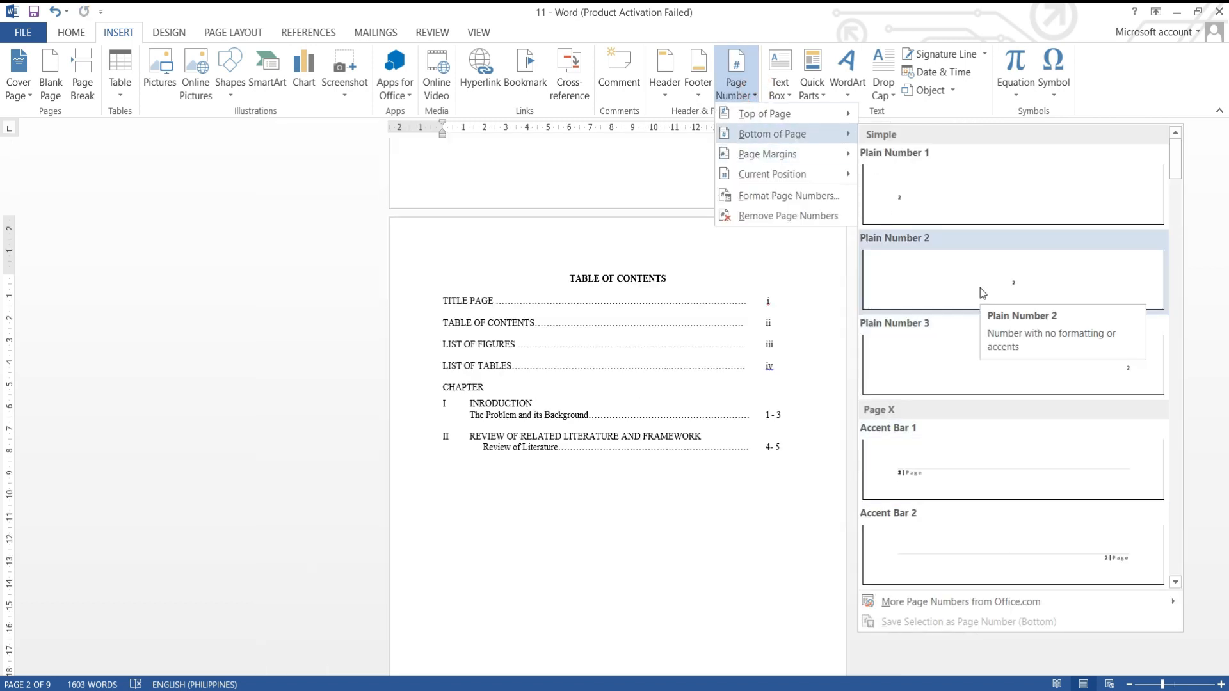
{"action": "left_click", "coordinate": [1011, 278]}
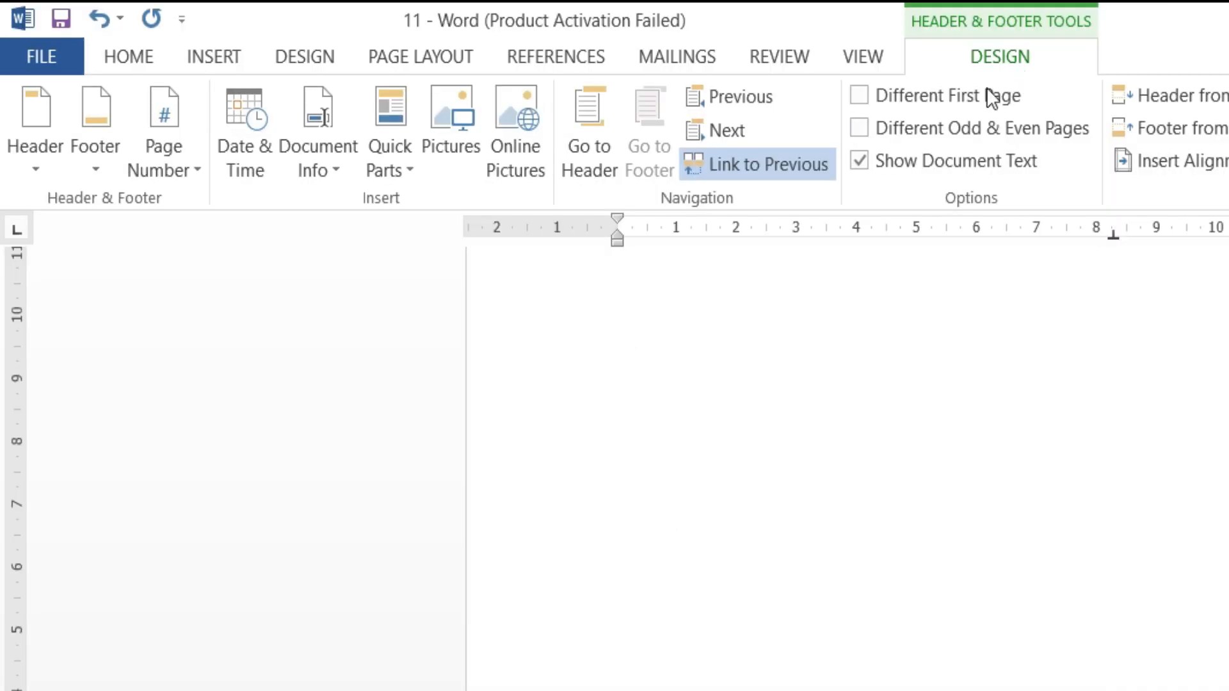
- Format page numbers as lowercase Roman numerals (i, ii, iii) starting at ii
{"action": "left_click", "coordinate": [163, 129]}
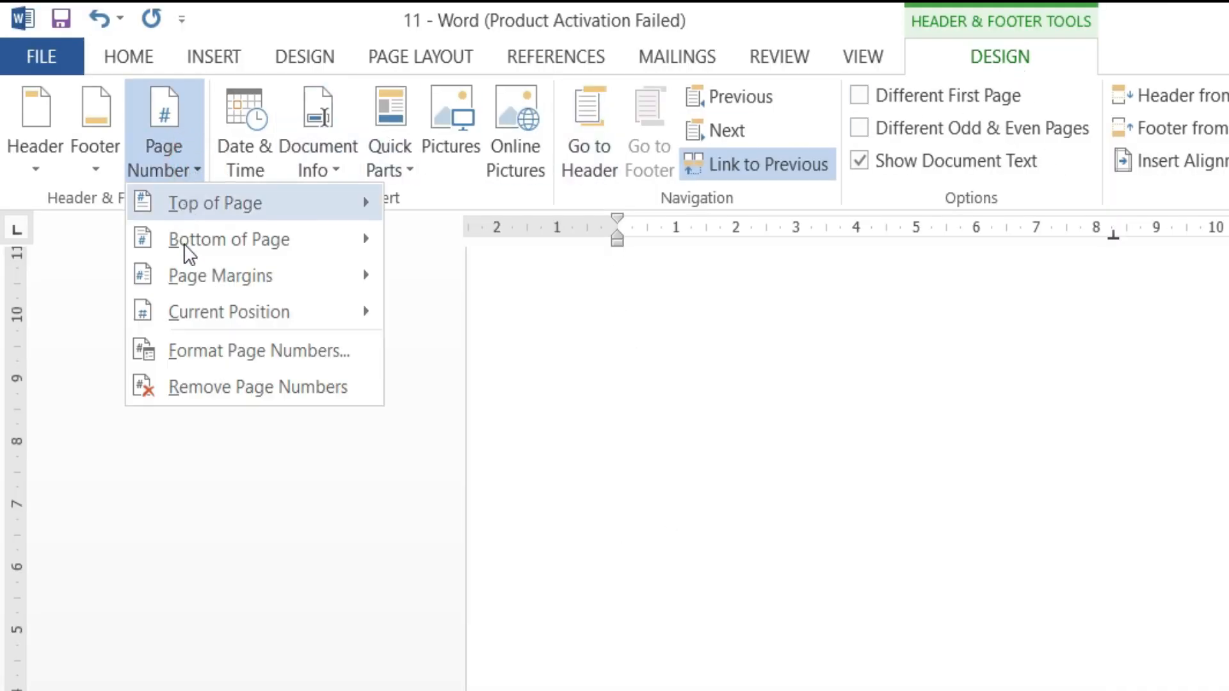
{"action": "left_click", "coordinate": [258, 350]}
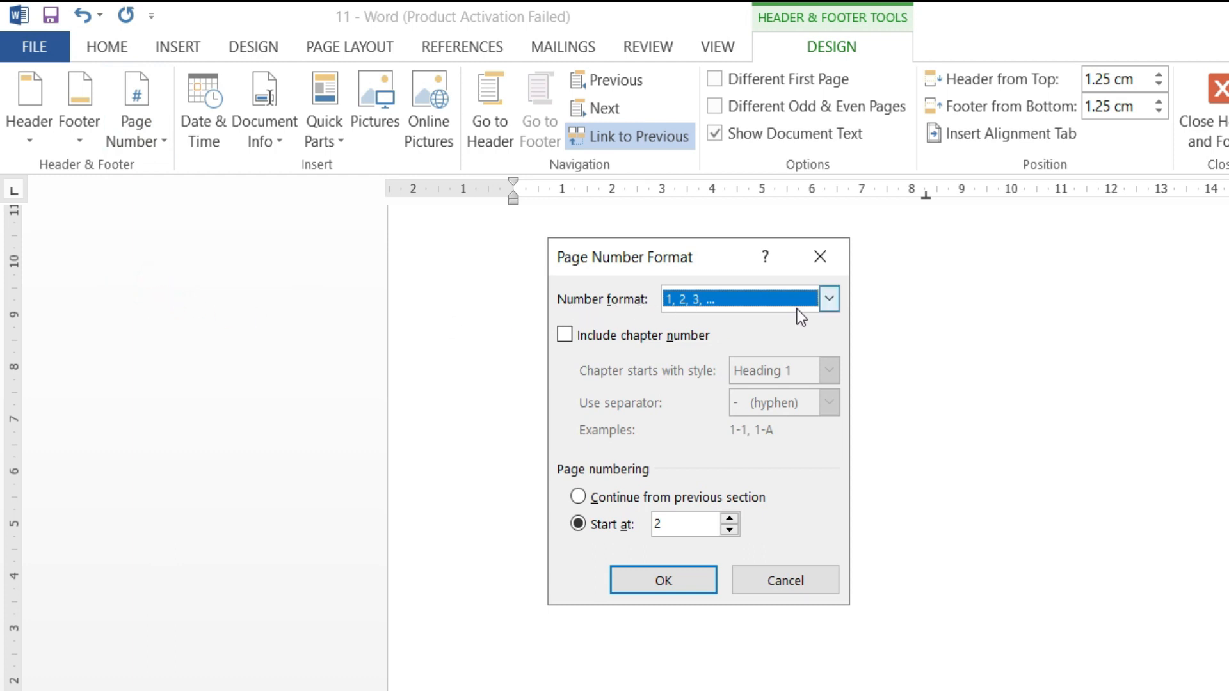
{"action": "left_click", "coordinate": [828, 299]}
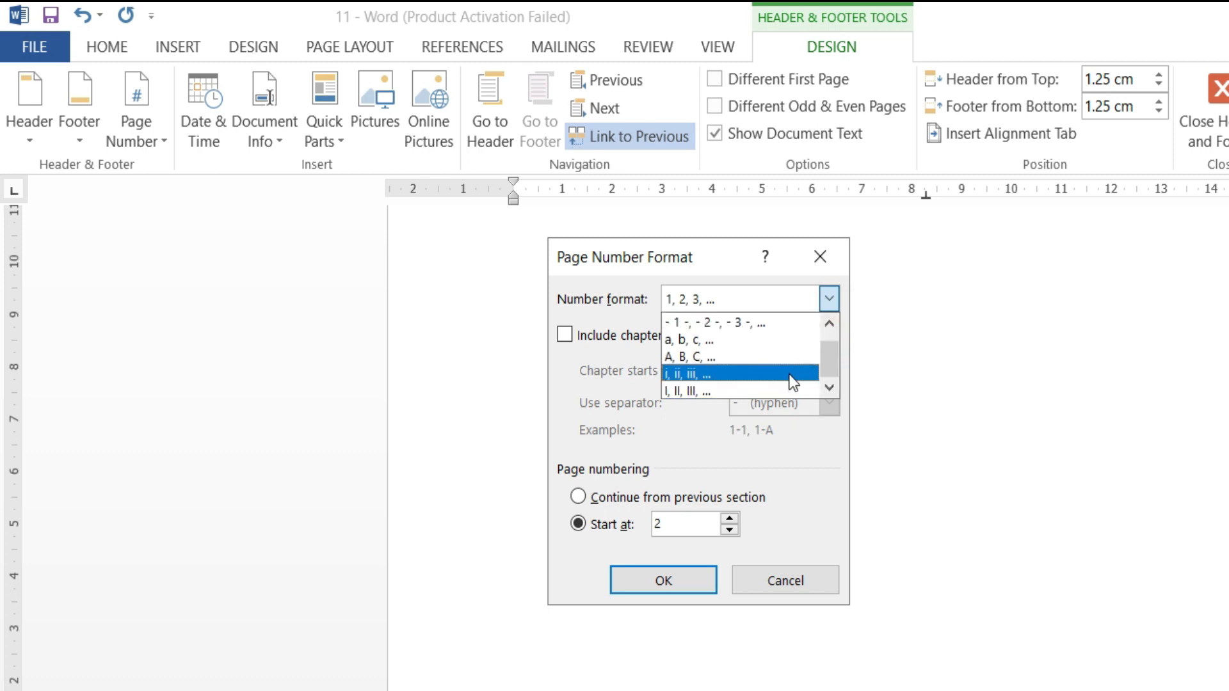
{"action": "left_click", "coordinate": [691, 372]}
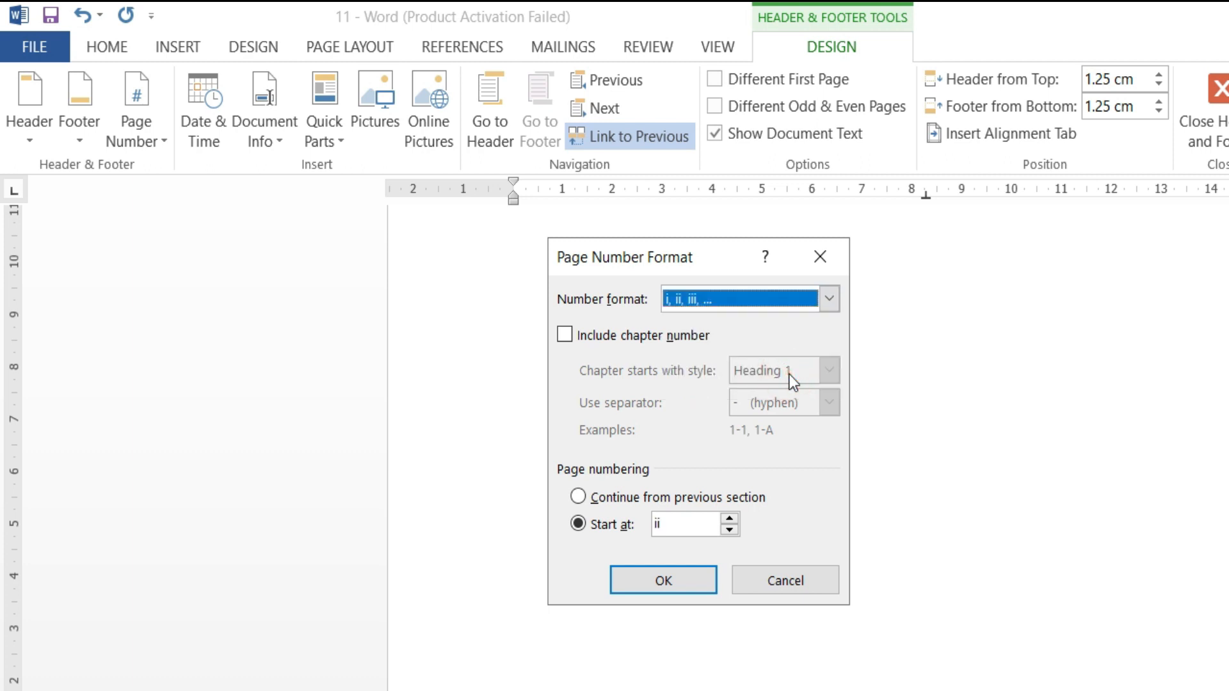
{"action": "mouse_move", "coordinate": [719, 447]}
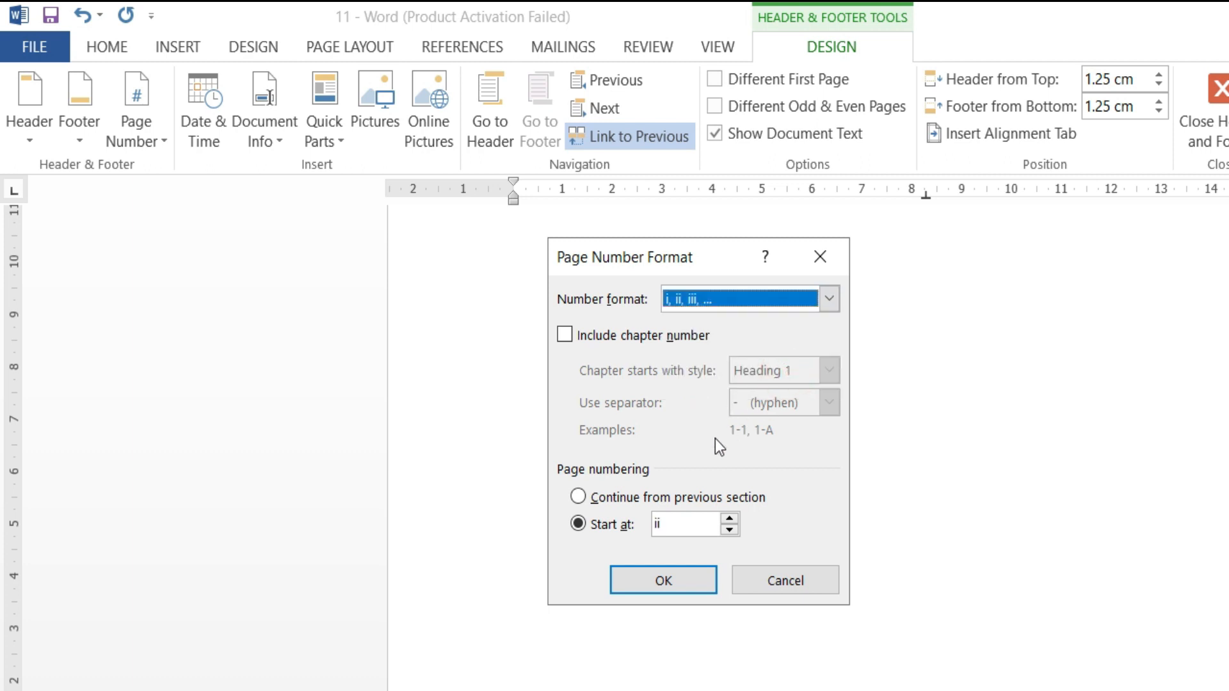
{"action": "left_click", "coordinate": [579, 524]}
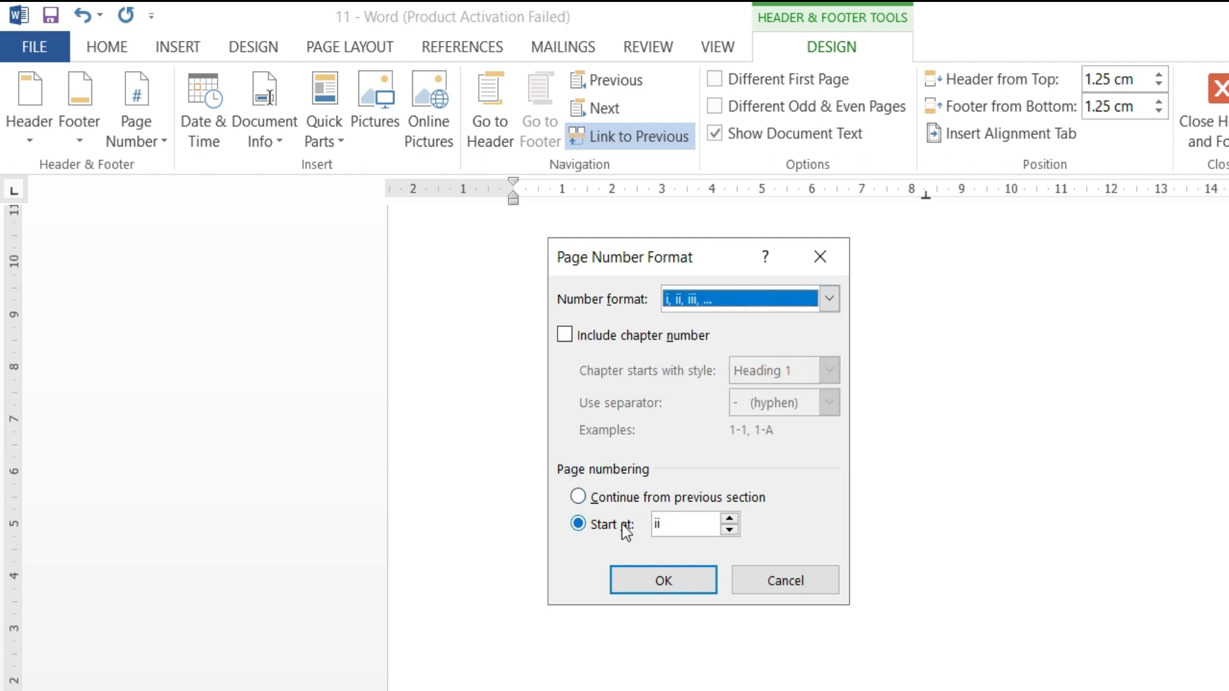
{"action": "left_click", "coordinate": [682, 524]}
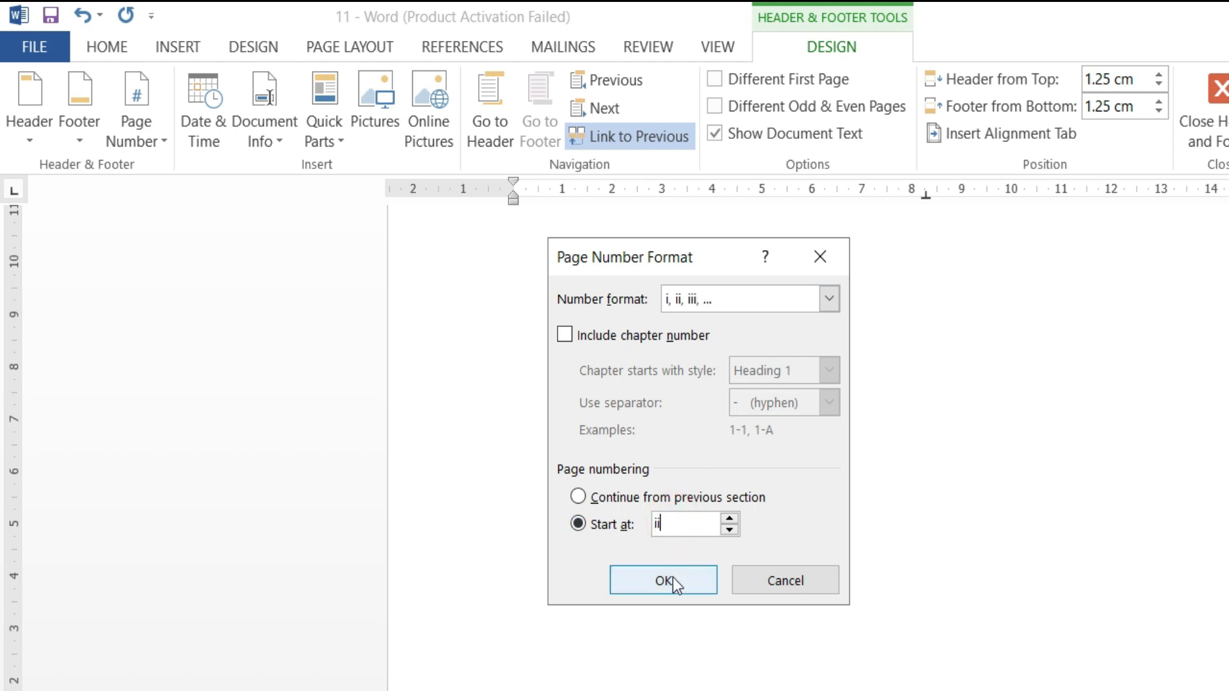
{"action": "left_click", "coordinate": [662, 580]}
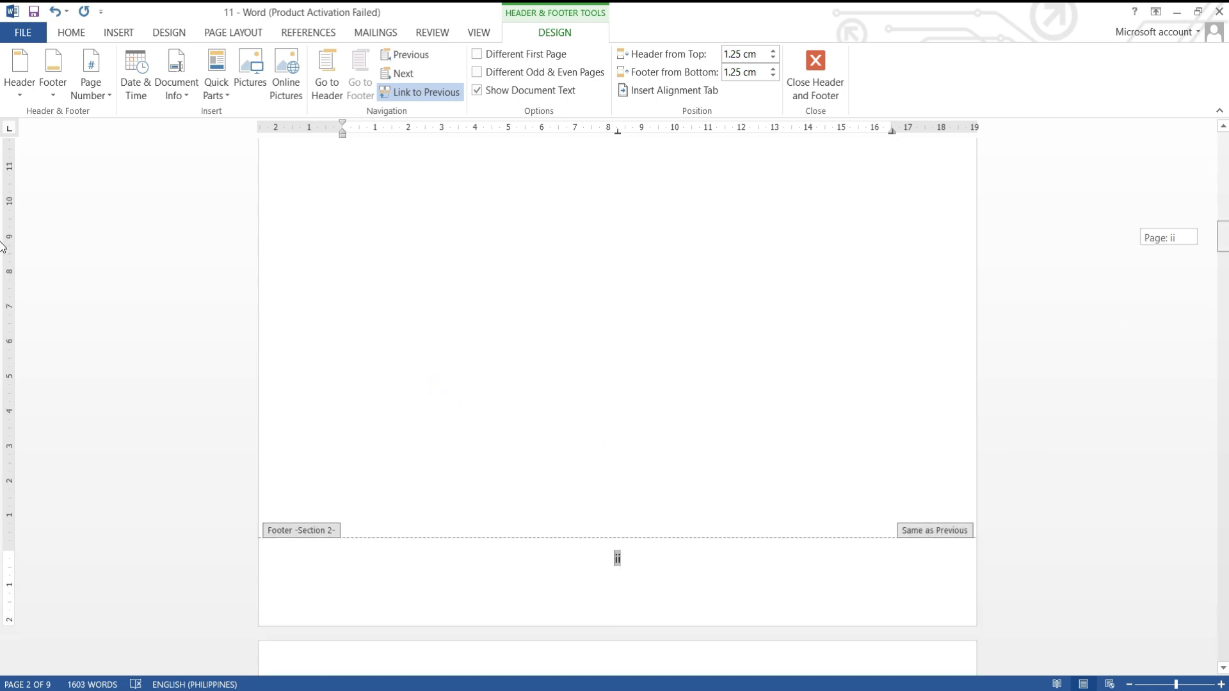
- Scroll down to review the Section 2 footer showing Roman numeral ii
{"action": "scroll", "scroll_direction": "down", "scroll_amount": 3}
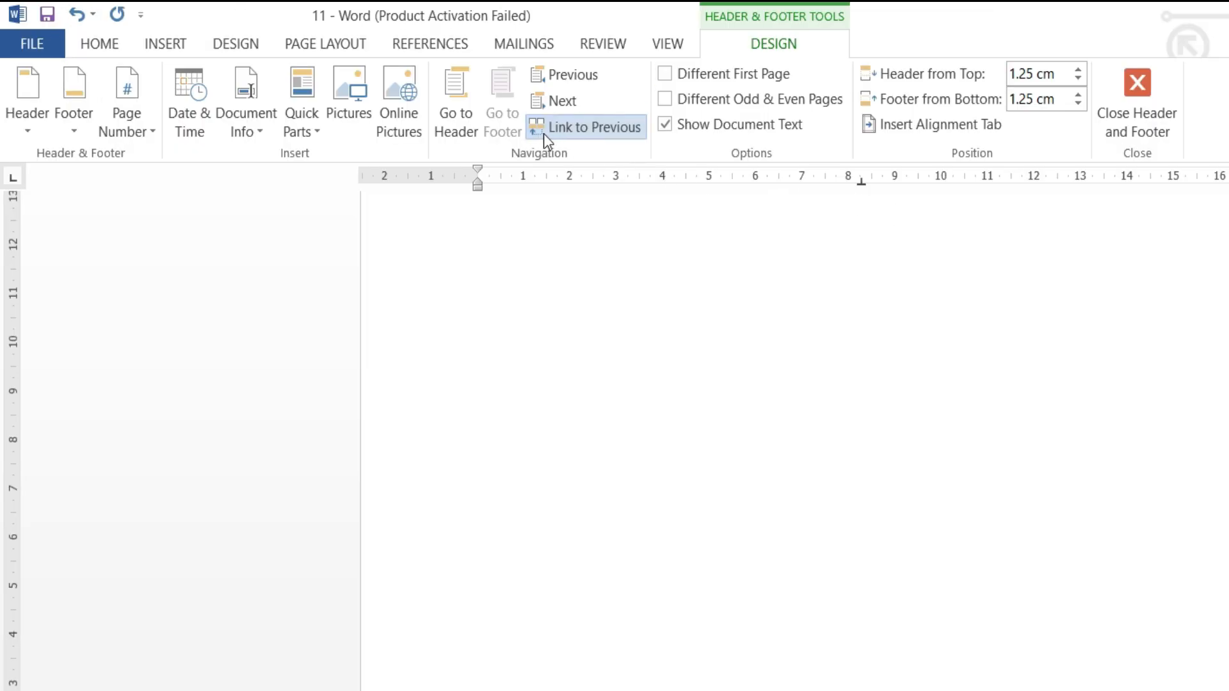
{"action": "mouse_move", "coordinate": [538, 140]}
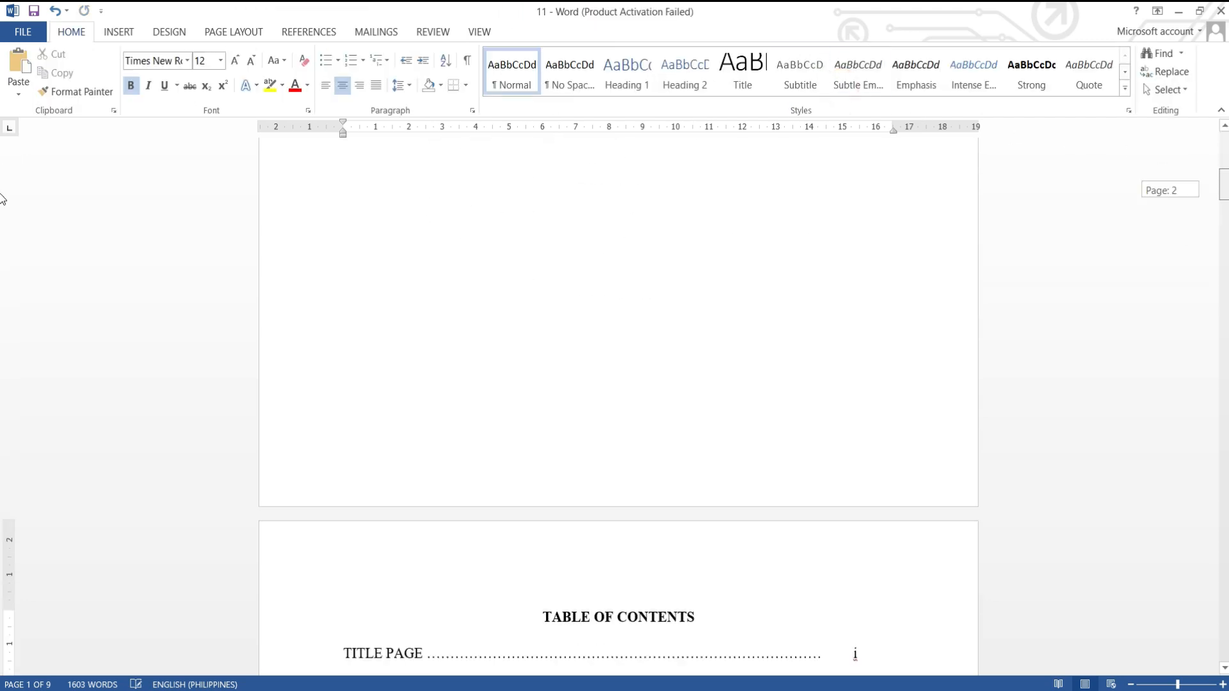
{"action": "scroll", "scroll_direction": "down", "scroll_amount": 3}
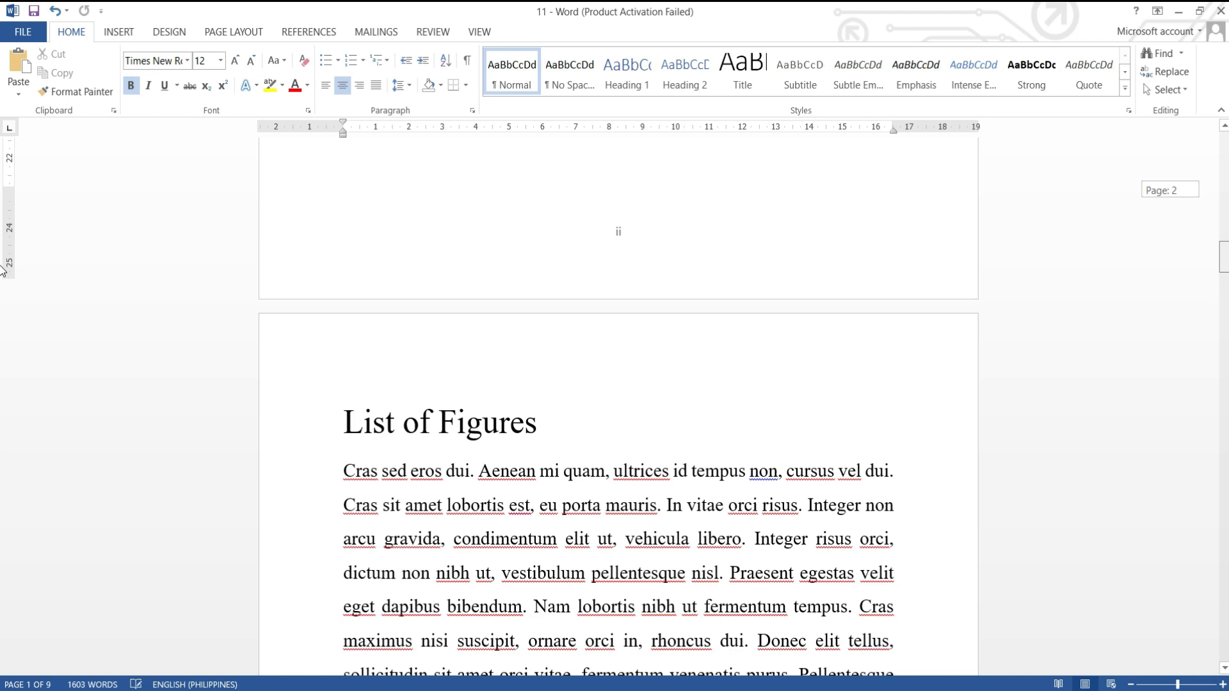
{"action": "scroll", "scroll_direction": "down", "scroll_amount": 3}
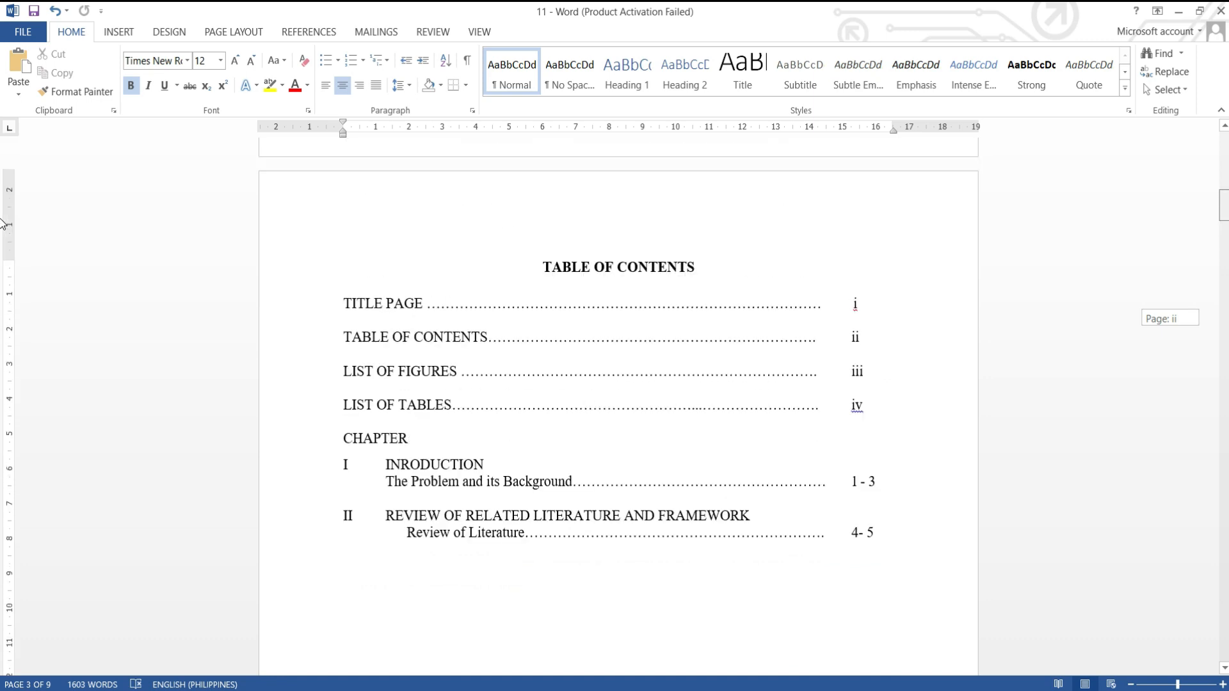
{"action": "left_click", "coordinate": [345, 438]}
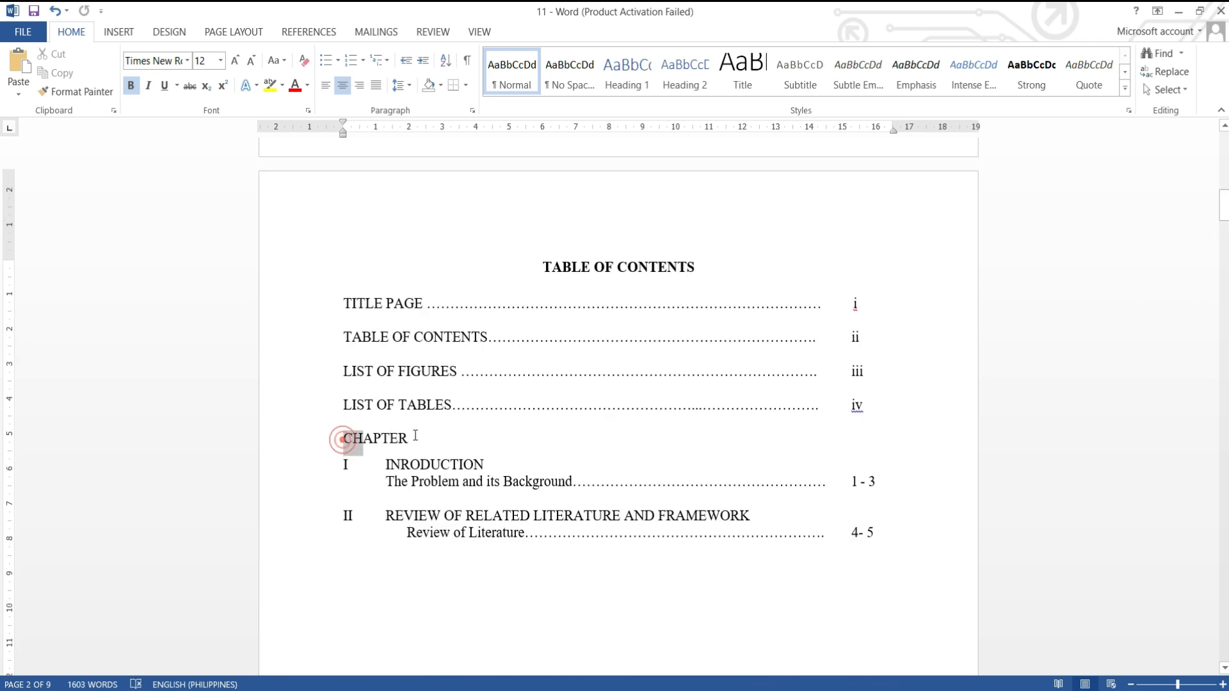
{"action": "double_click", "coordinate": [375, 437]}
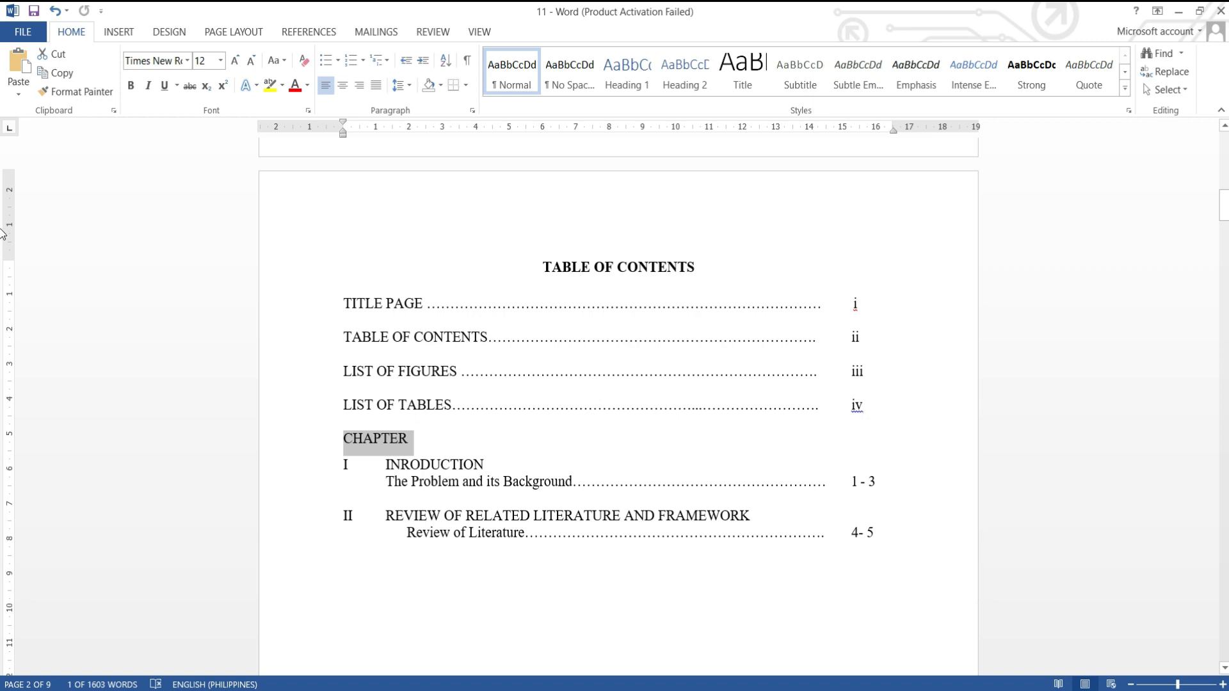
{"action": "scroll", "scroll_direction": "down", "scroll_amount": 3}
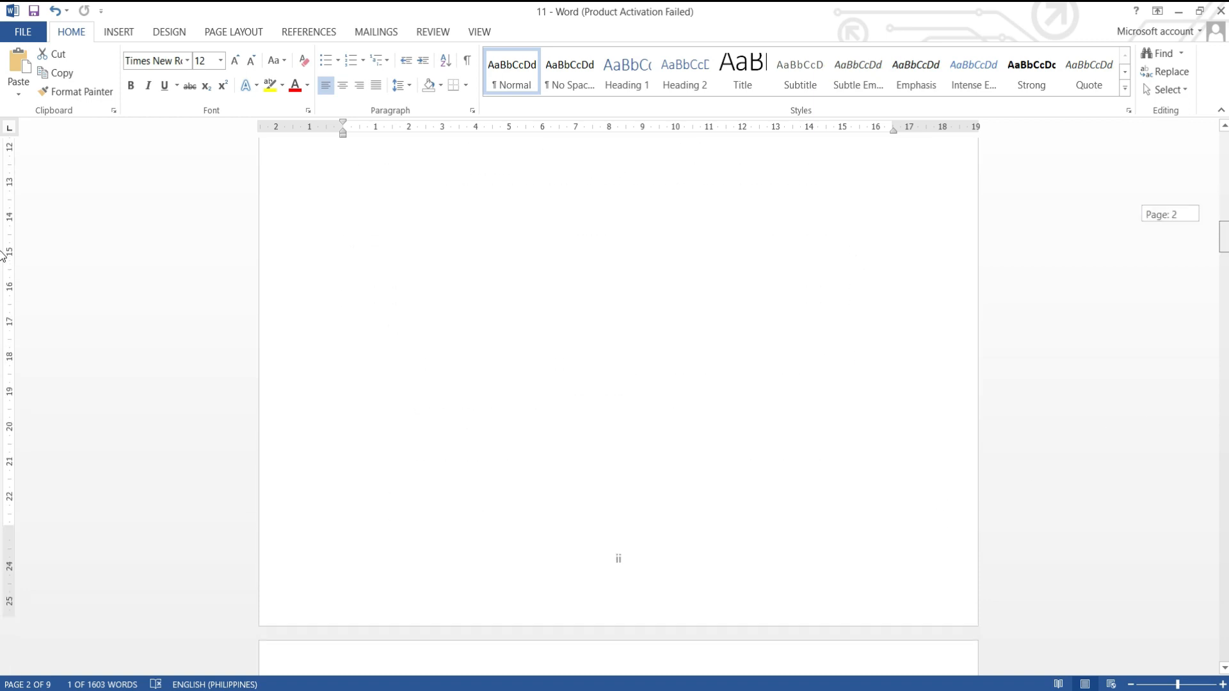
{"action": "scroll", "scroll_direction": "down", "scroll_amount": 3}
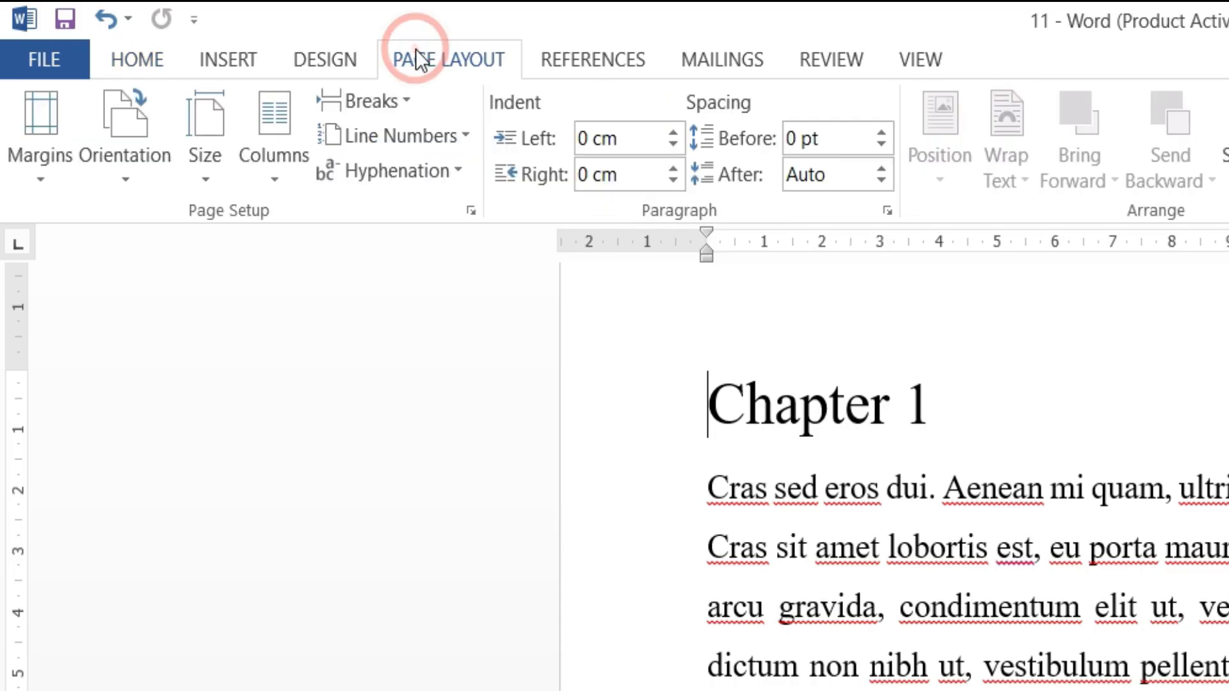
{"action": "mouse_move", "coordinate": [369, 101]}
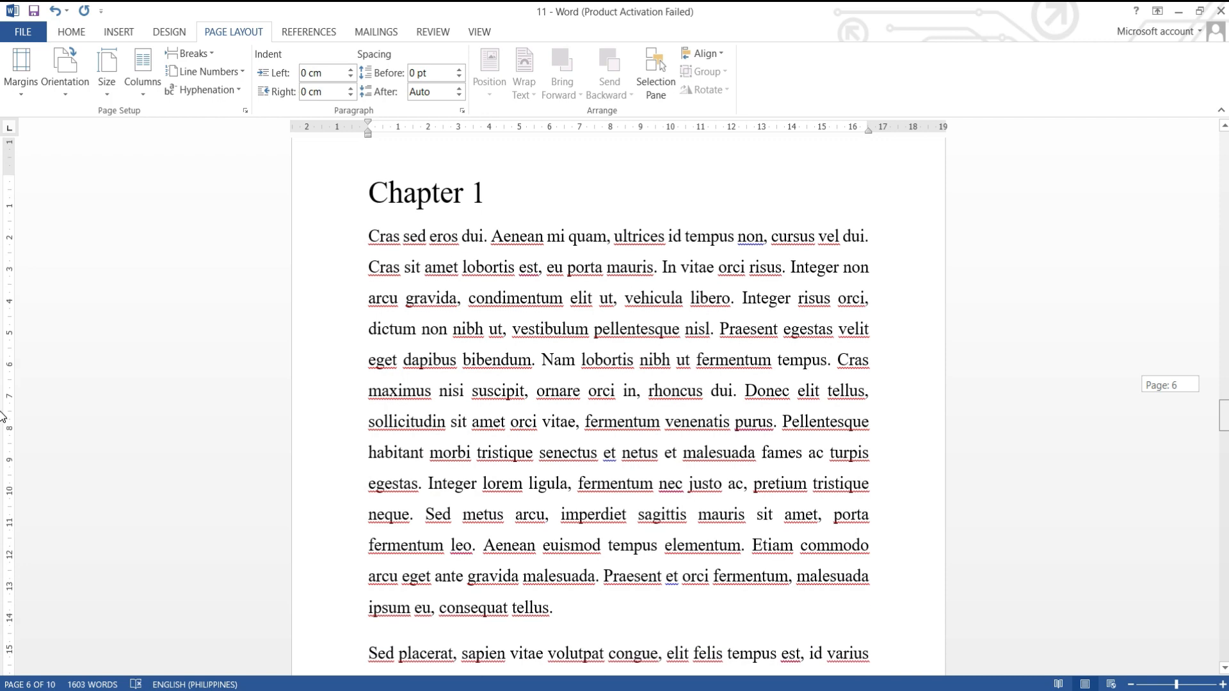
- Scroll down to the Chapter 1 body text
{"action": "scroll", "scroll_direction": "down", "scroll_amount": 3}
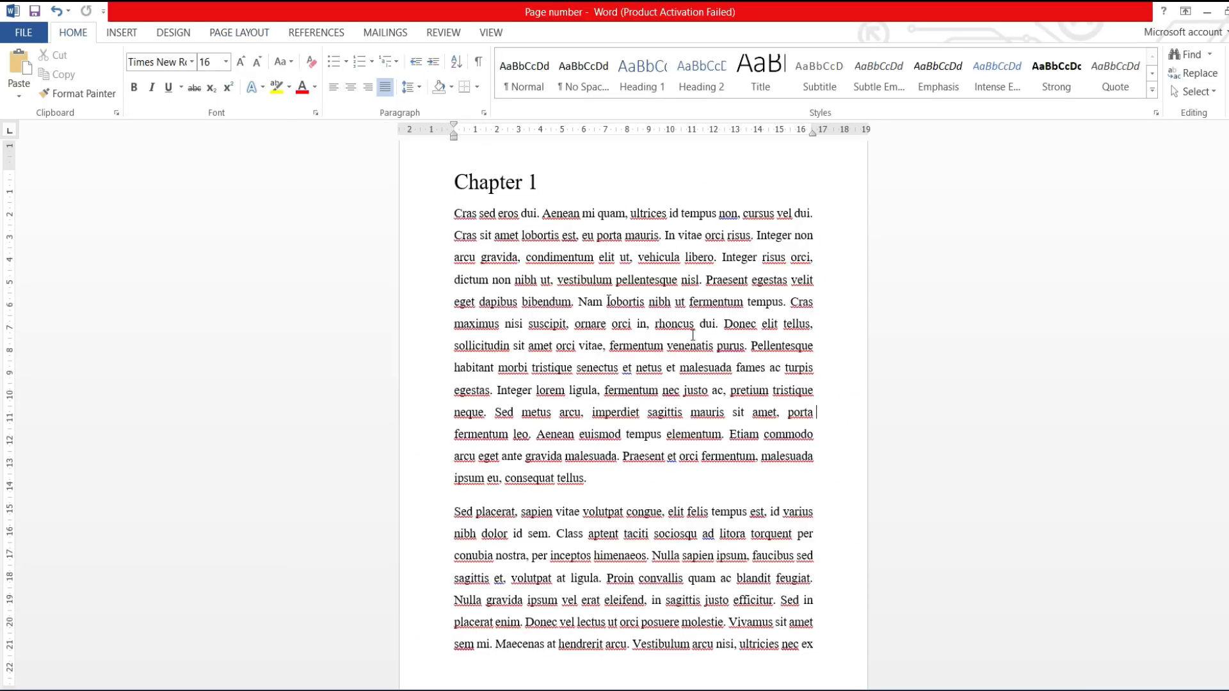
- Add a Plain Number 2 centred page number at the bottom of the Chapter 1 pages
{"action": "left_click", "coordinate": [121, 33]}
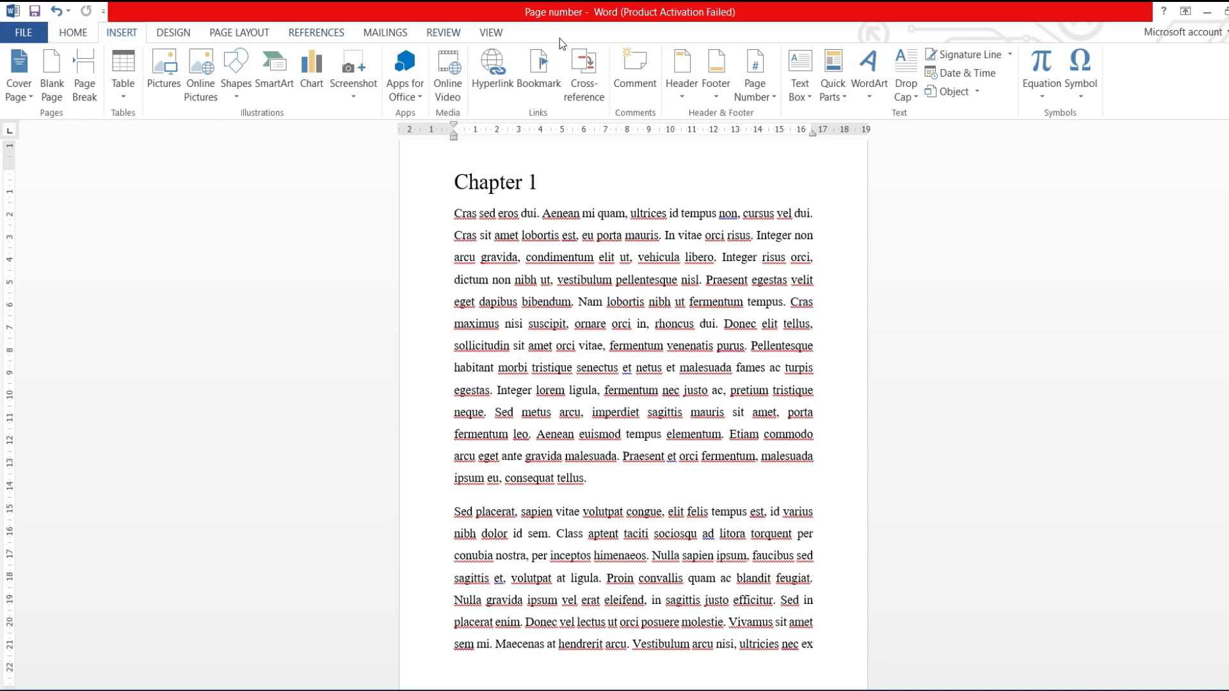
{"action": "left_click", "coordinate": [754, 70]}
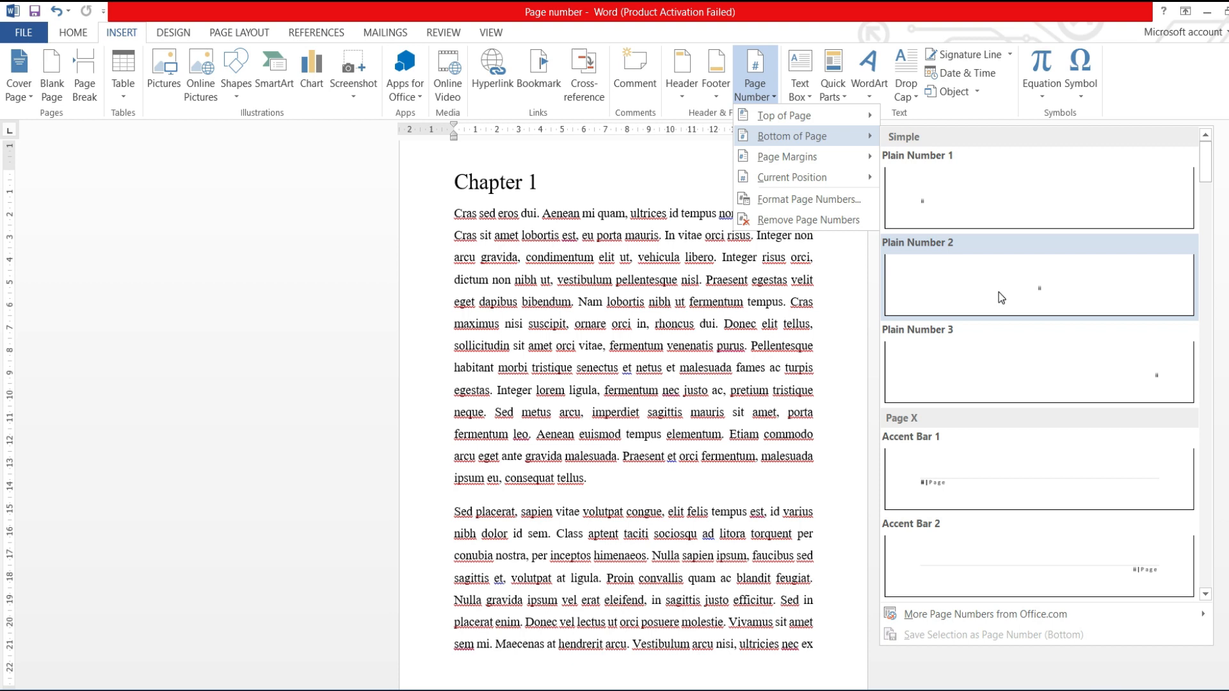
{"action": "left_click", "coordinate": [1039, 284]}
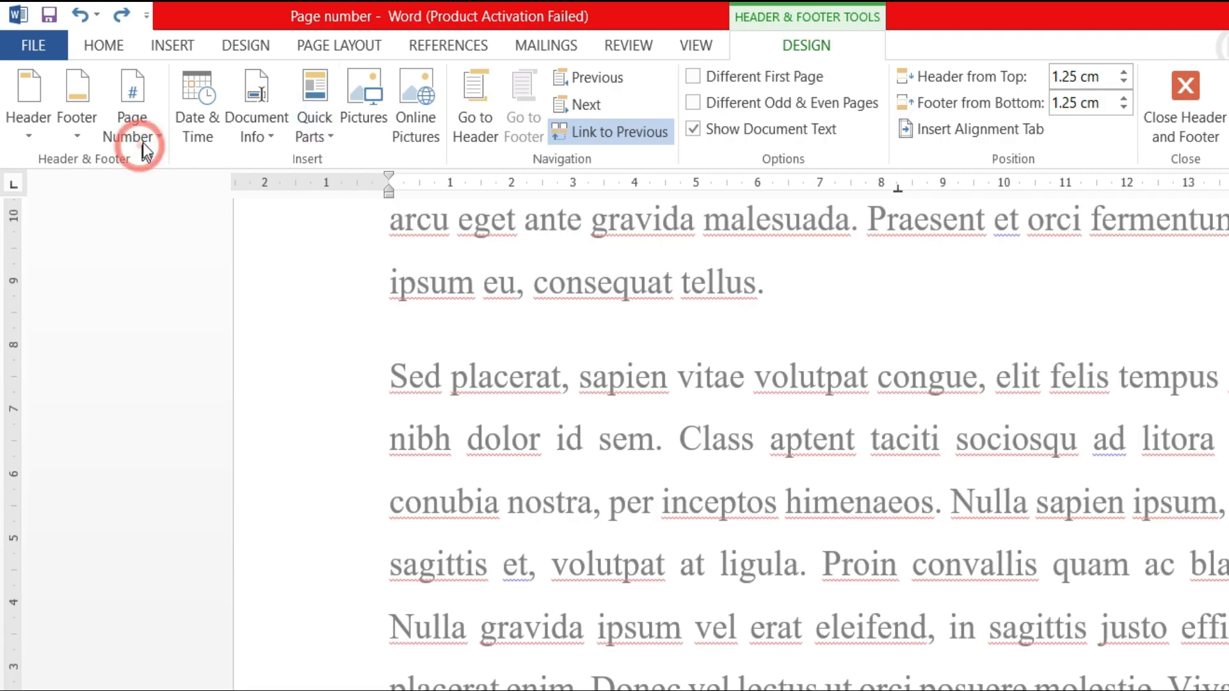
- Number Chapter 1 pages in Arabic 1, 2, 3 starting at 1, then close the footer
{"action": "left_click", "coordinate": [132, 136]}
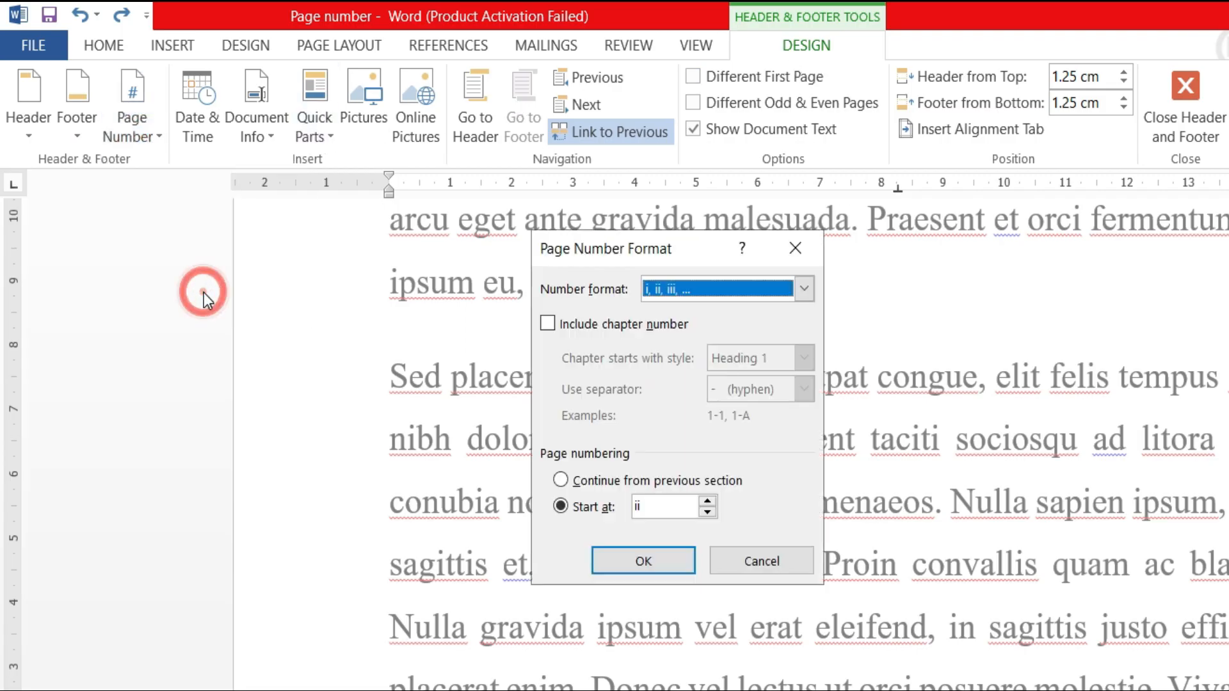
{"action": "mouse_move", "coordinate": [621, 306]}
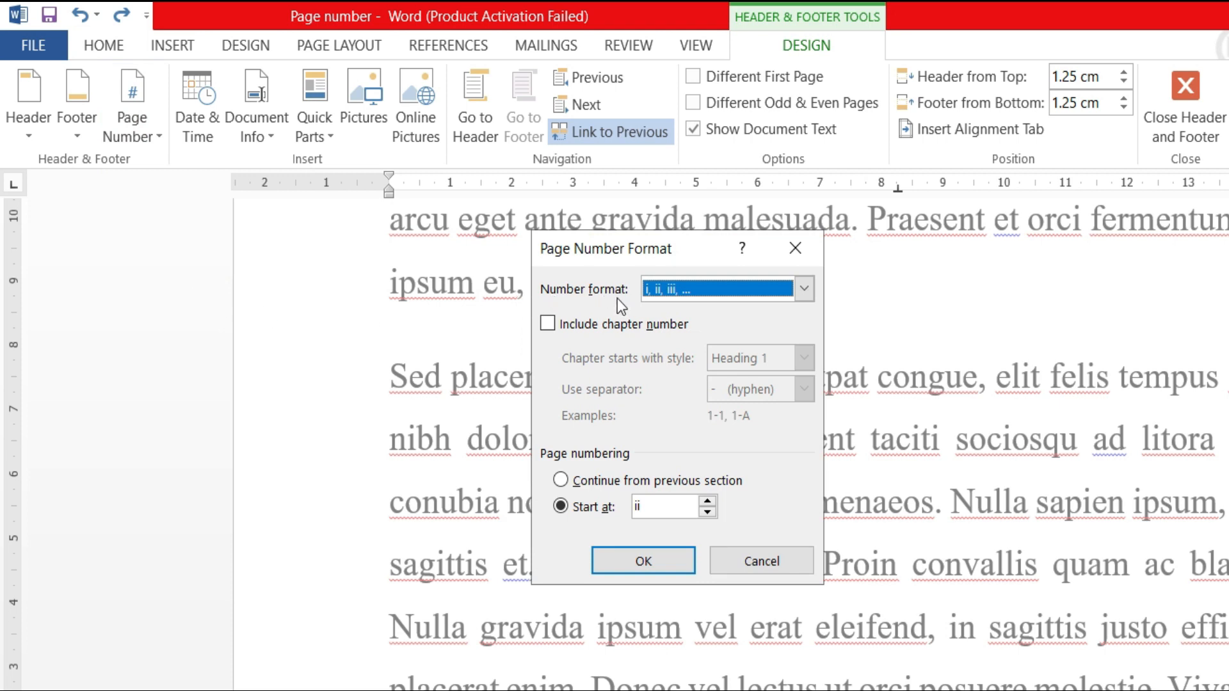
{"action": "left_click", "coordinate": [802, 289]}
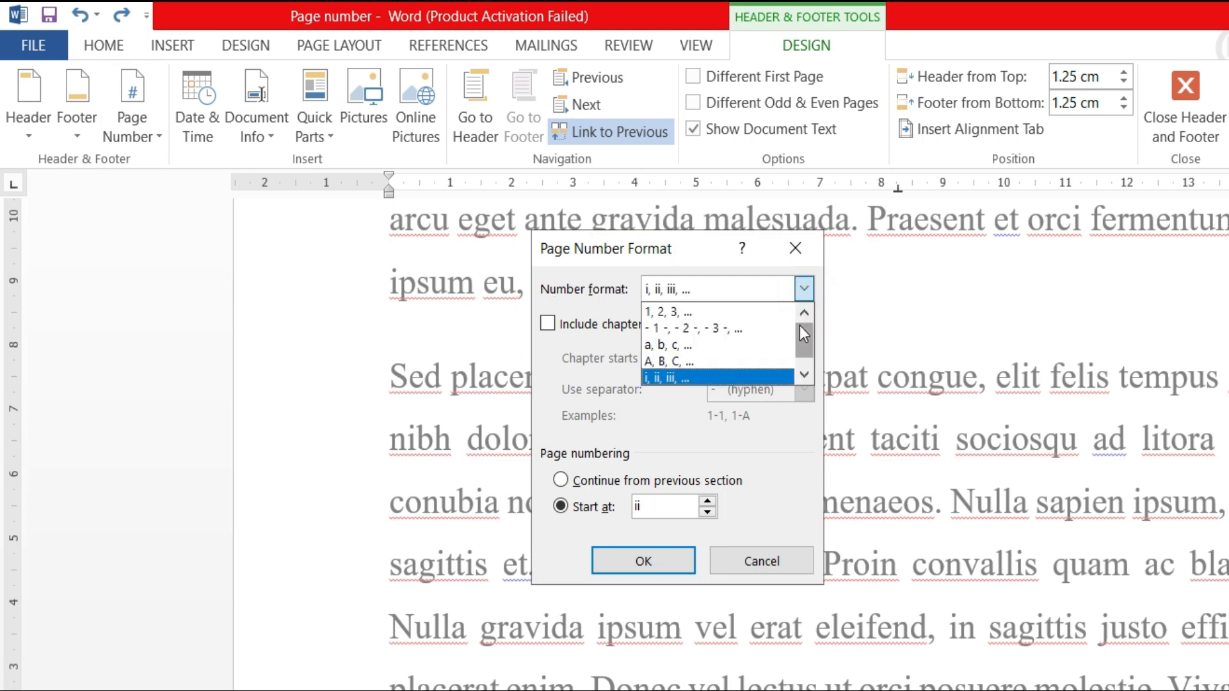
{"action": "left_click", "coordinate": [666, 311]}
{"action": "type", "text": "1"}
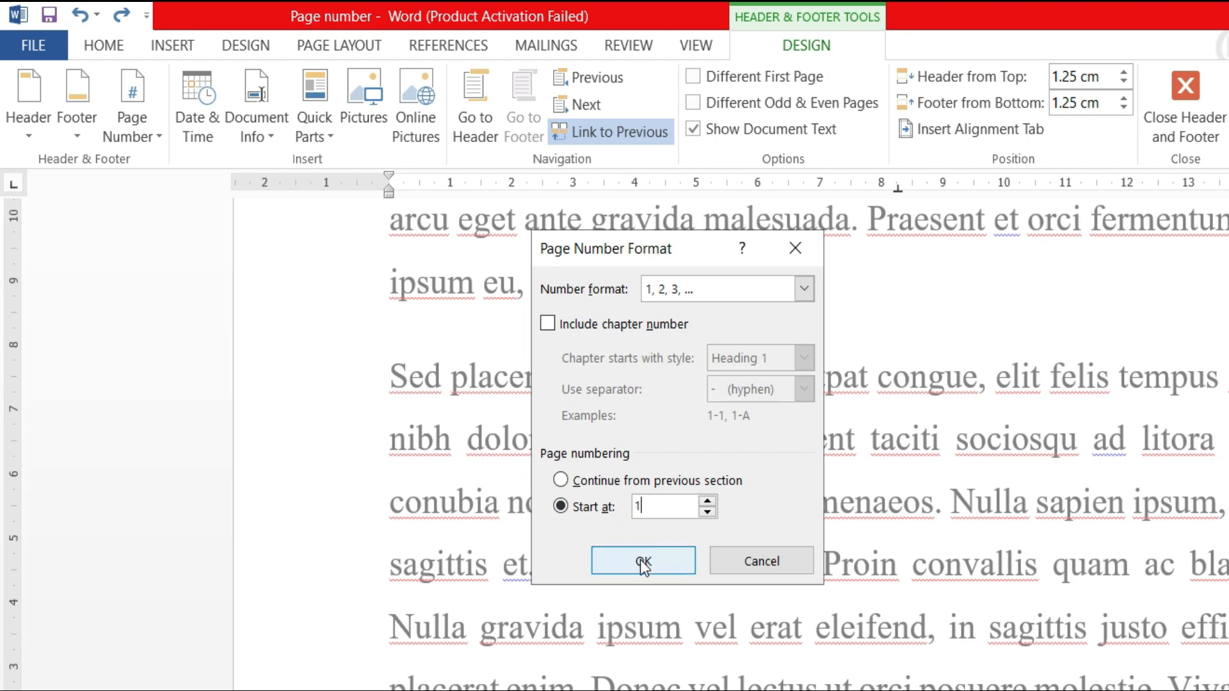
{"action": "left_click", "coordinate": [642, 561]}
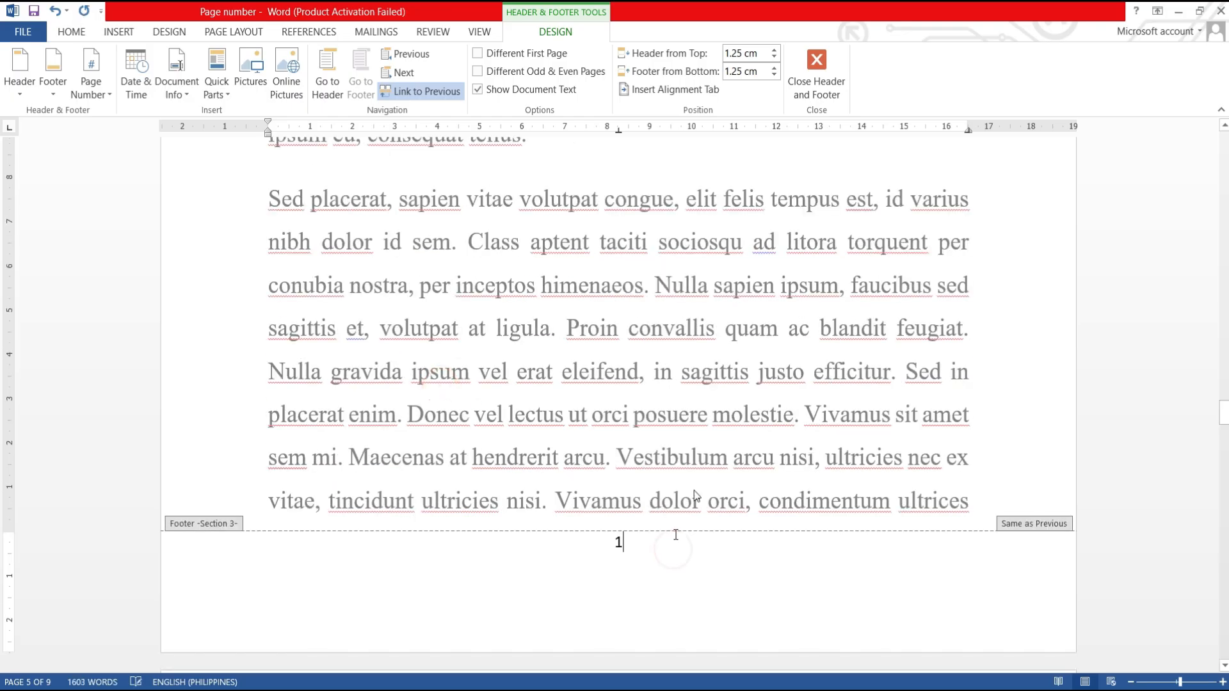
{"action": "left_click", "coordinate": [815, 71]}
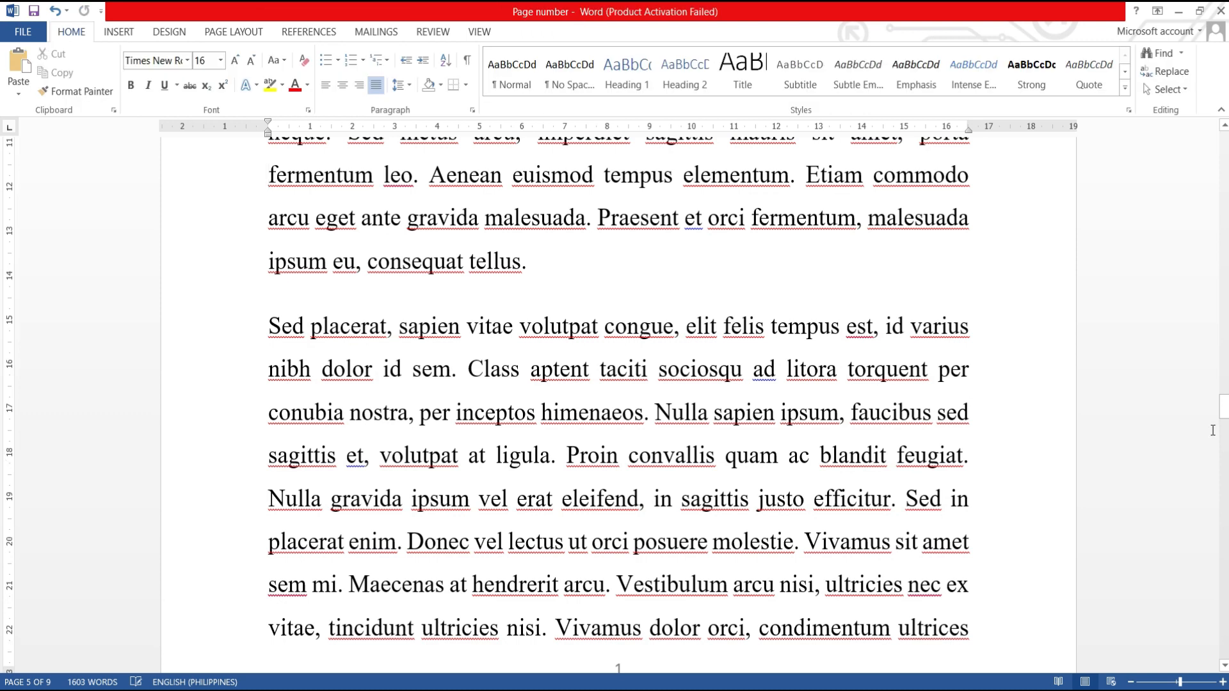